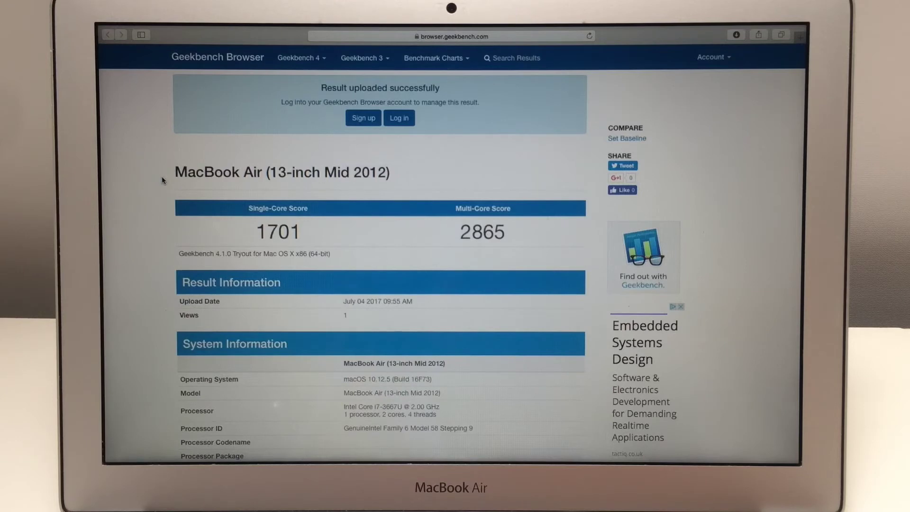
{"action": "scroll", "scroll_direction": "down", "scroll_amount": 3}
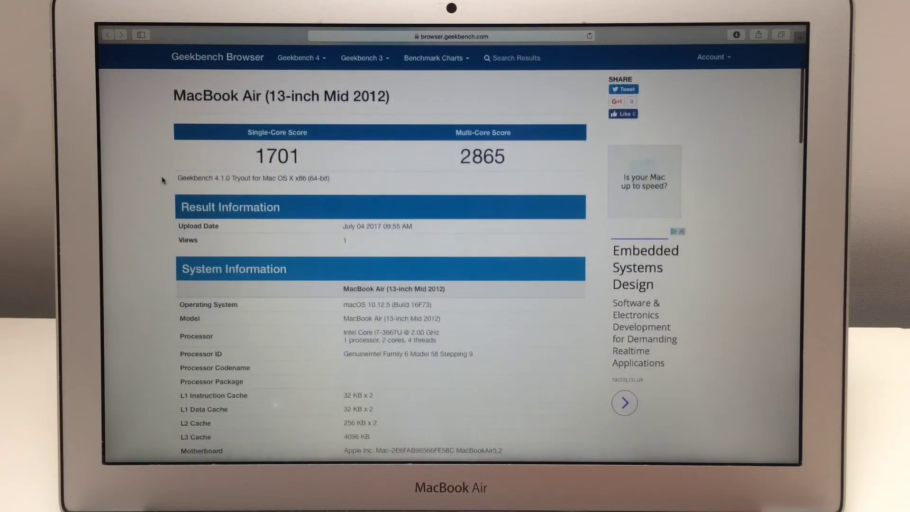